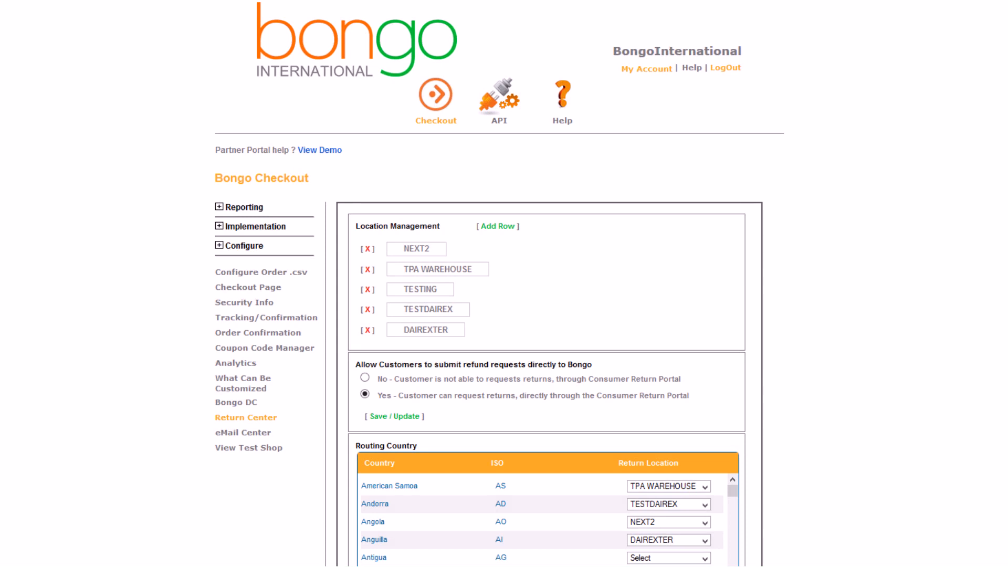
# Filter Track Shipments to Delivered orders, starting with order 87862.
pyautogui.click(245, 418)
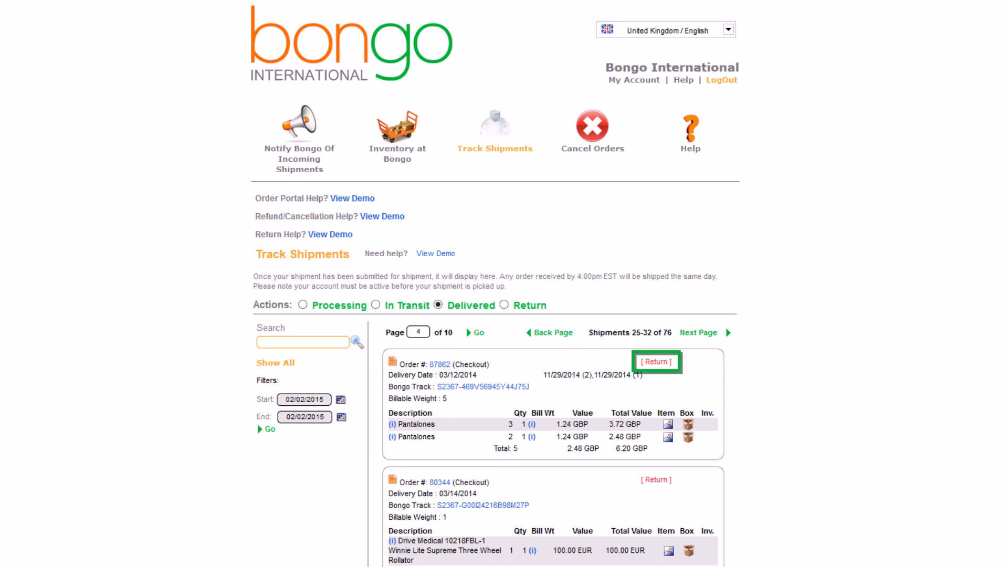
# Start a return for delivered order 87862 to open its return form.
pyautogui.click(655, 361)
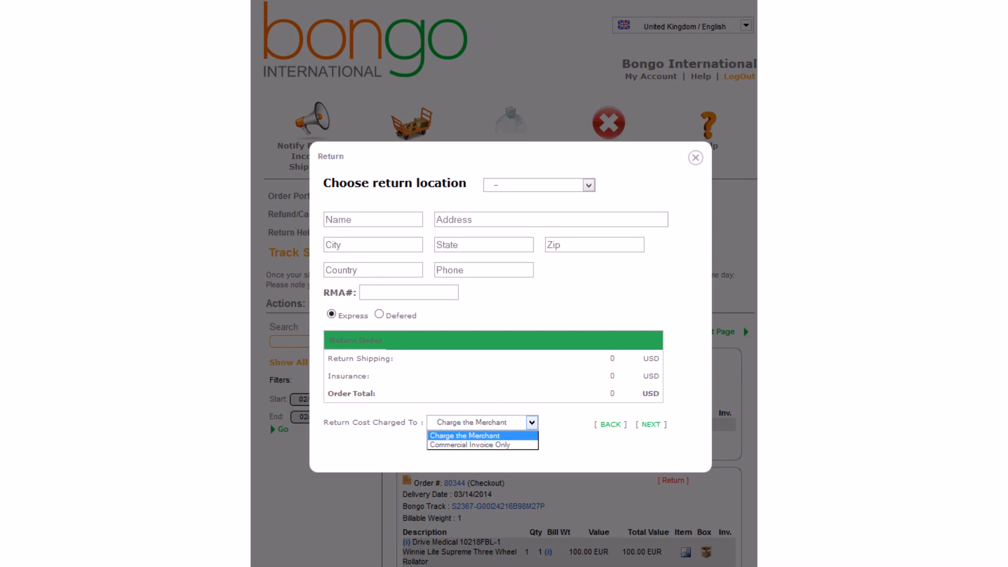
pyautogui.click(464, 436)
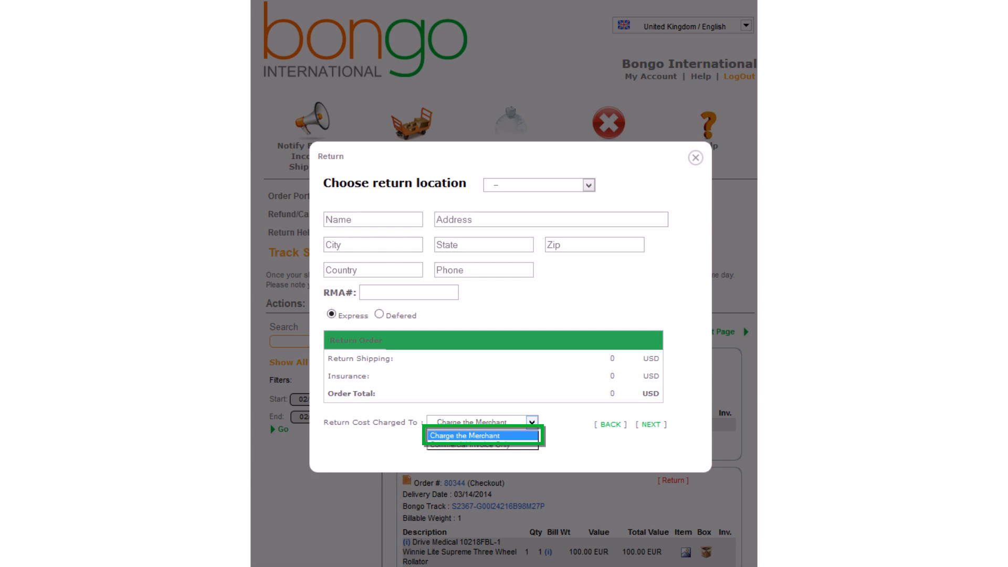
pyautogui.moveTo(467, 445)
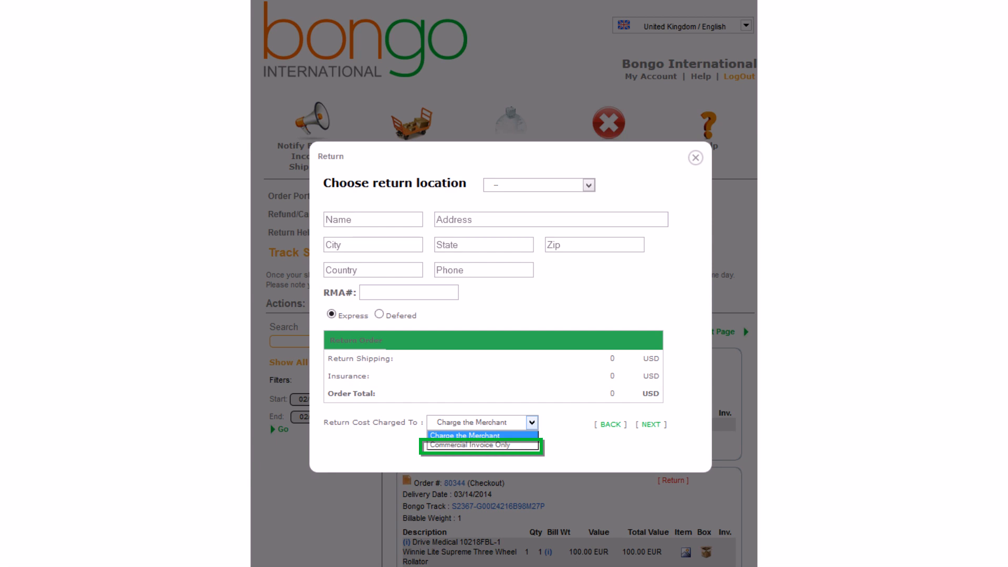
pyautogui.click(650, 424)
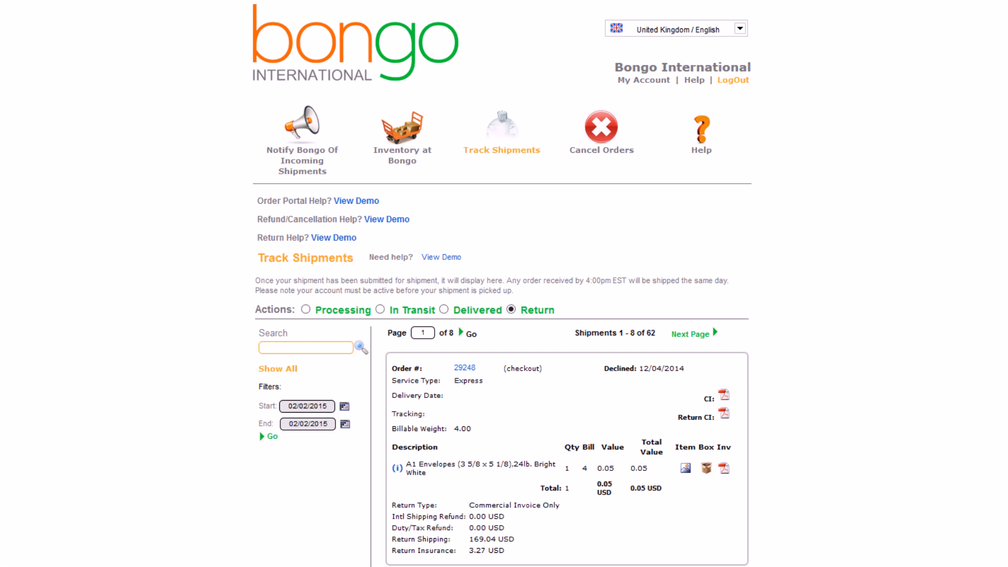
# Switch Track Shipments to the Return filter to list 62 returned shipments.
pyautogui.click(510, 310)
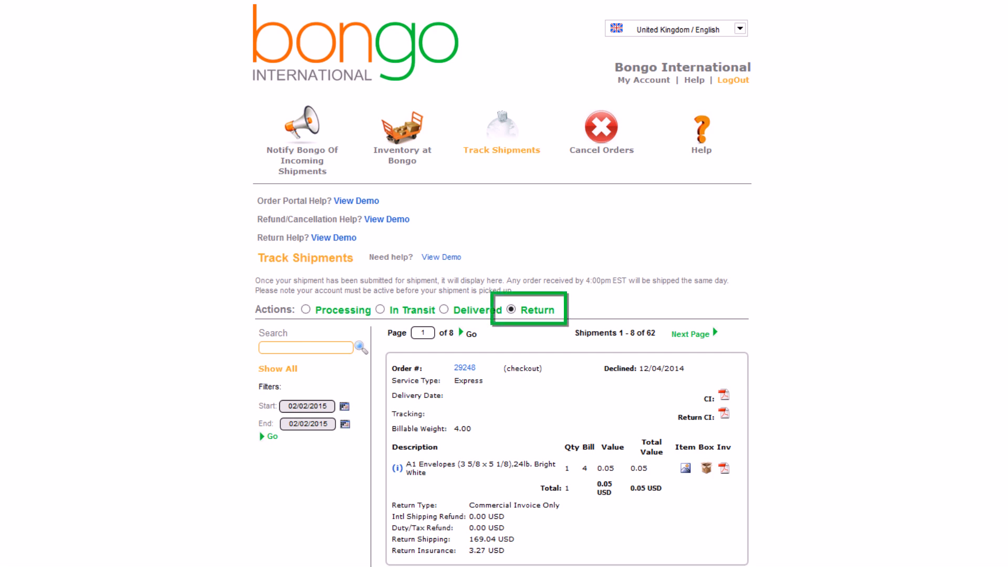